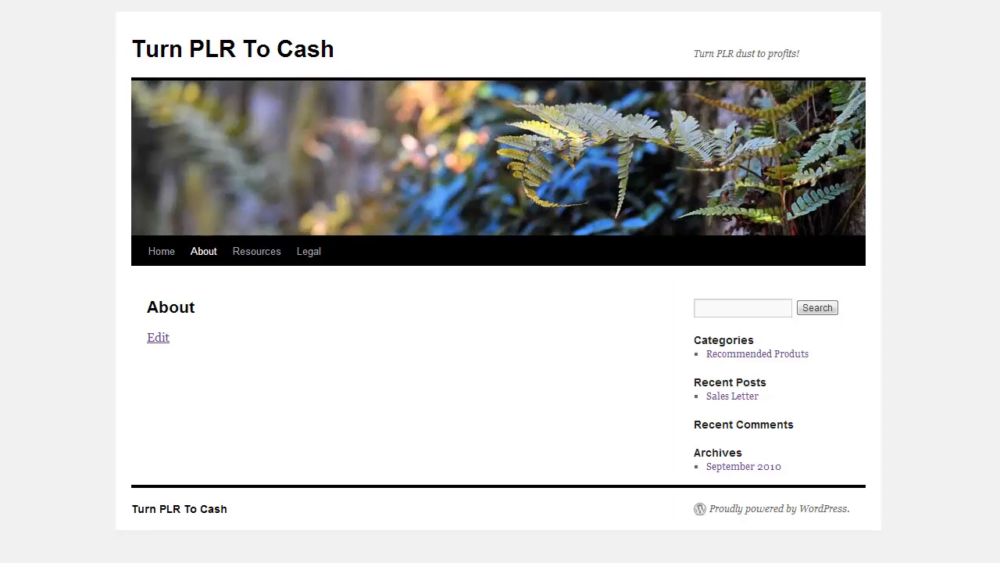
{"action": "mouse_move", "coordinate": [435, 500]}
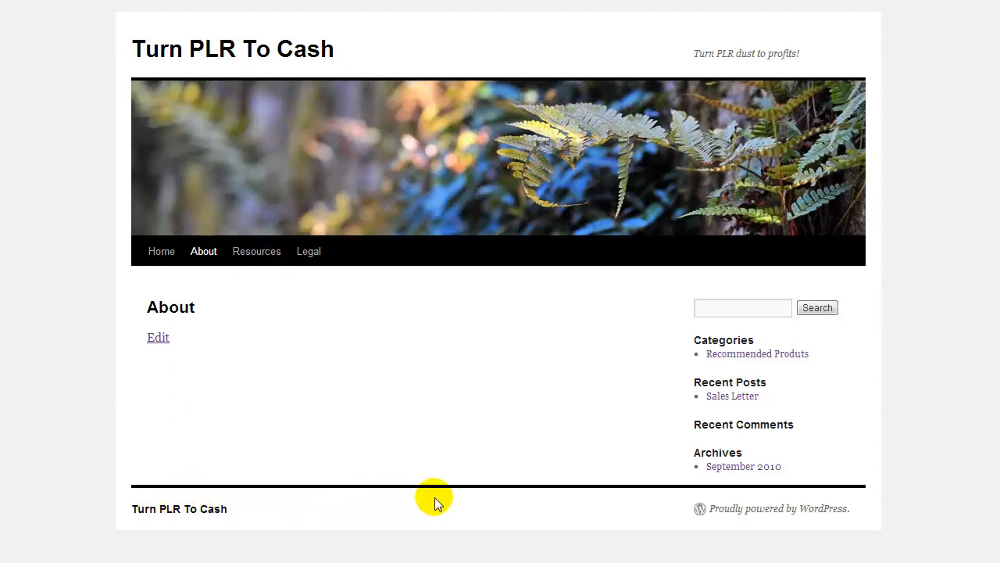
{"action": "mouse_move", "coordinate": [194, 514]}
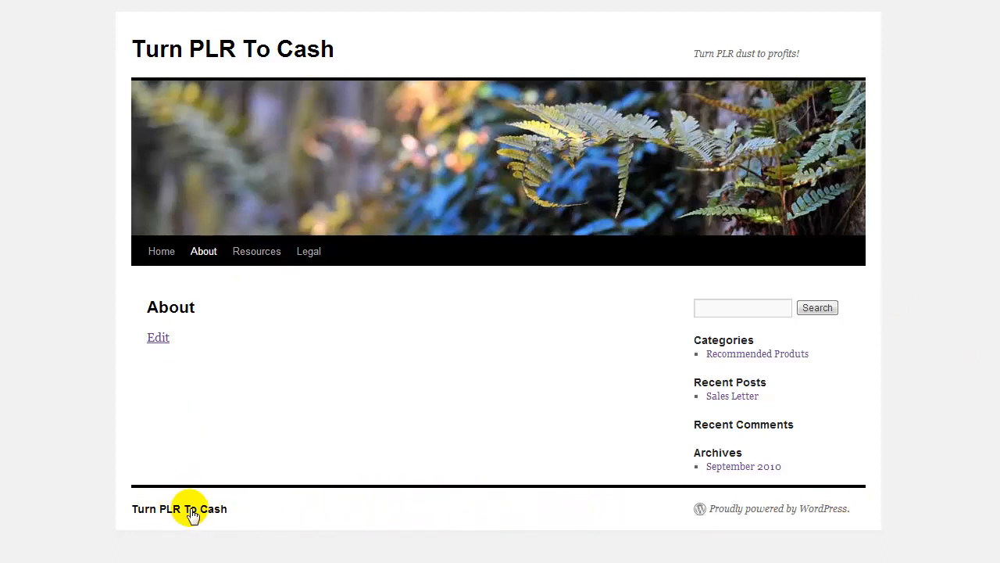
{"action": "mouse_move", "coordinate": [197, 514]}
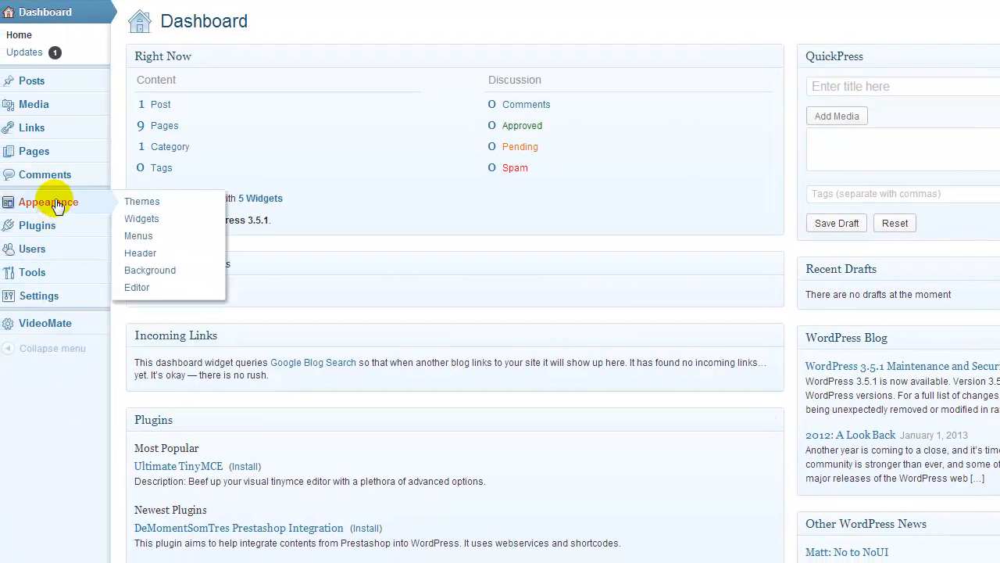
{"action": "mouse_move", "coordinate": [175, 222]}
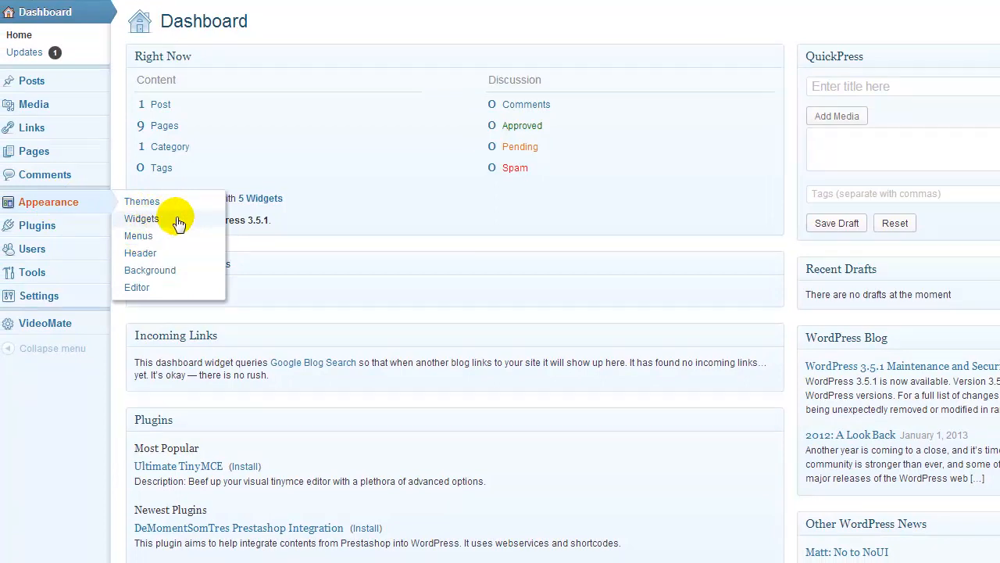
Go to the Widgets screen from the Appearance sidebar menu
{"action": "left_click", "coordinate": [141, 219]}
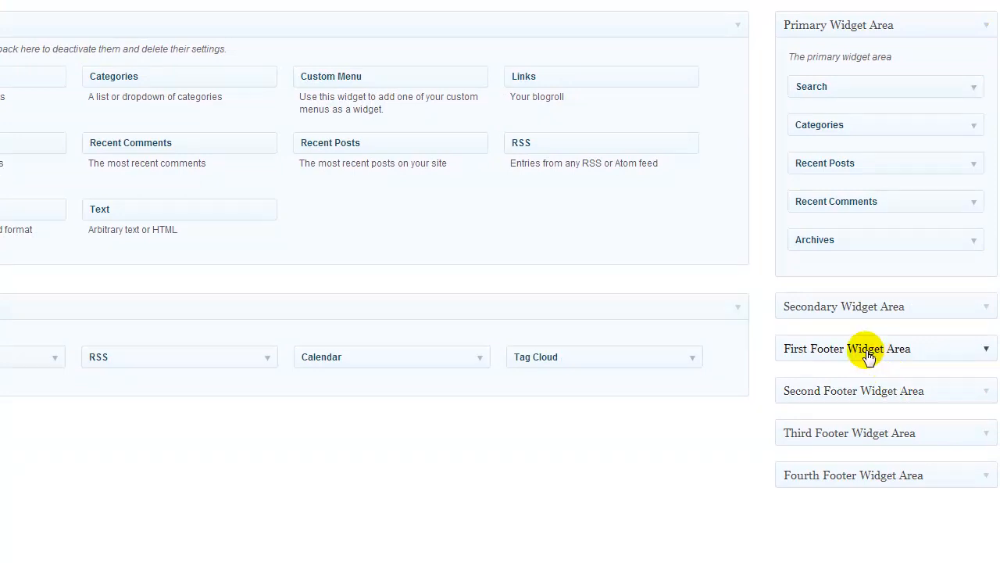
{"action": "mouse_move", "coordinate": [800, 453]}
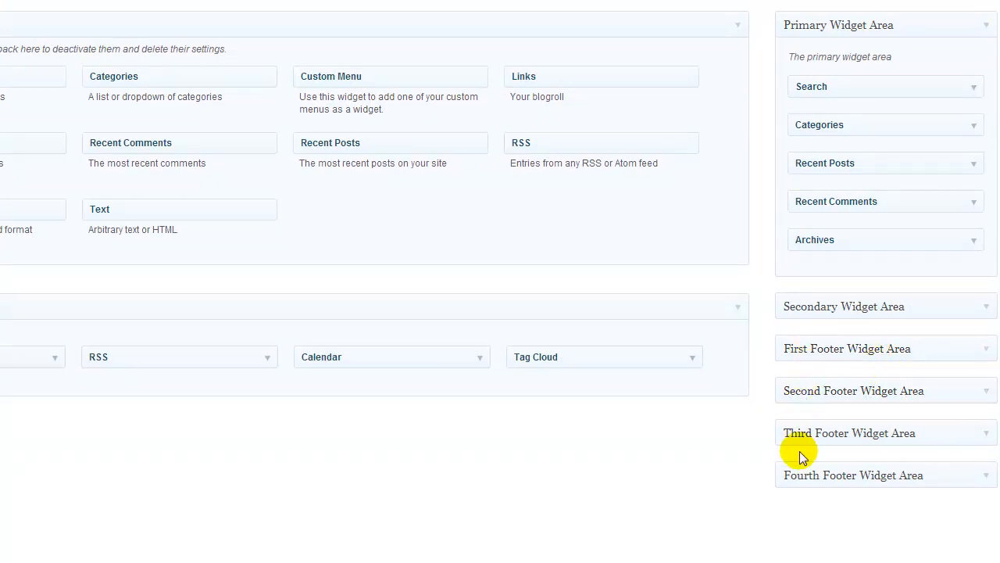
{"action": "mouse_move", "coordinate": [827, 348]}
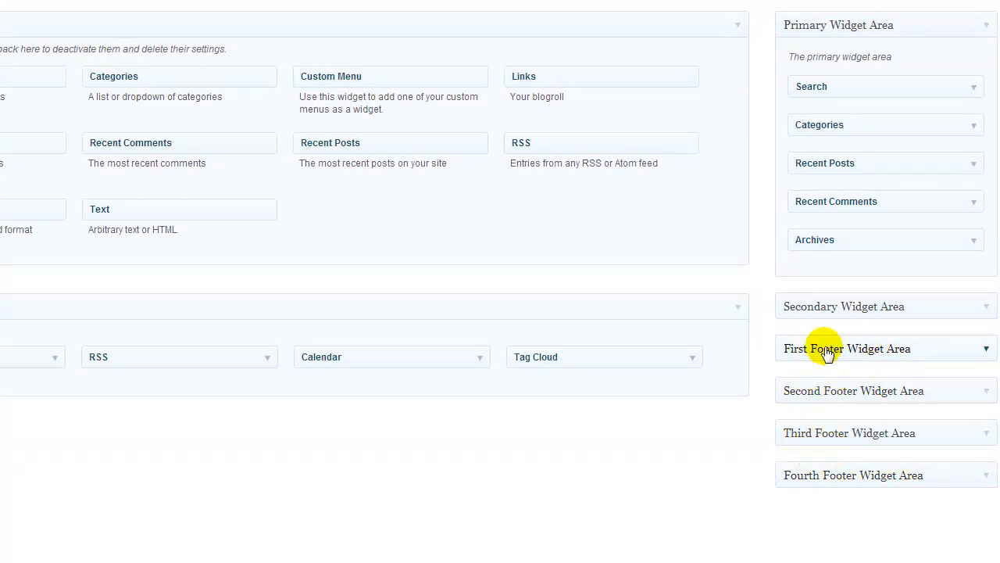
{"action": "mouse_move", "coordinate": [852, 354]}
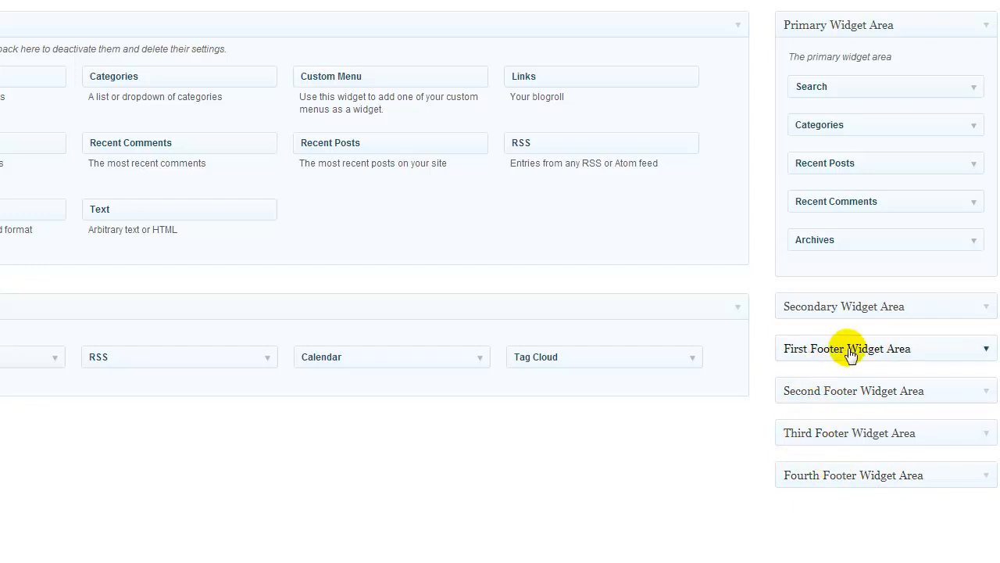
{"action": "mouse_move", "coordinate": [813, 359]}
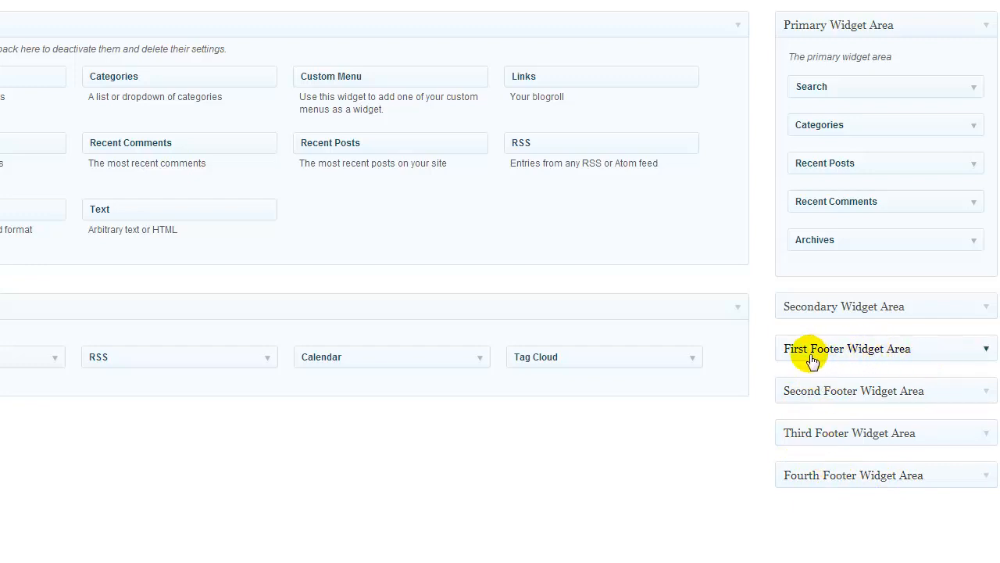
Expand First Footer Widget Area and drop a Custom Menu widget into it
{"action": "left_click", "coordinate": [986, 349]}
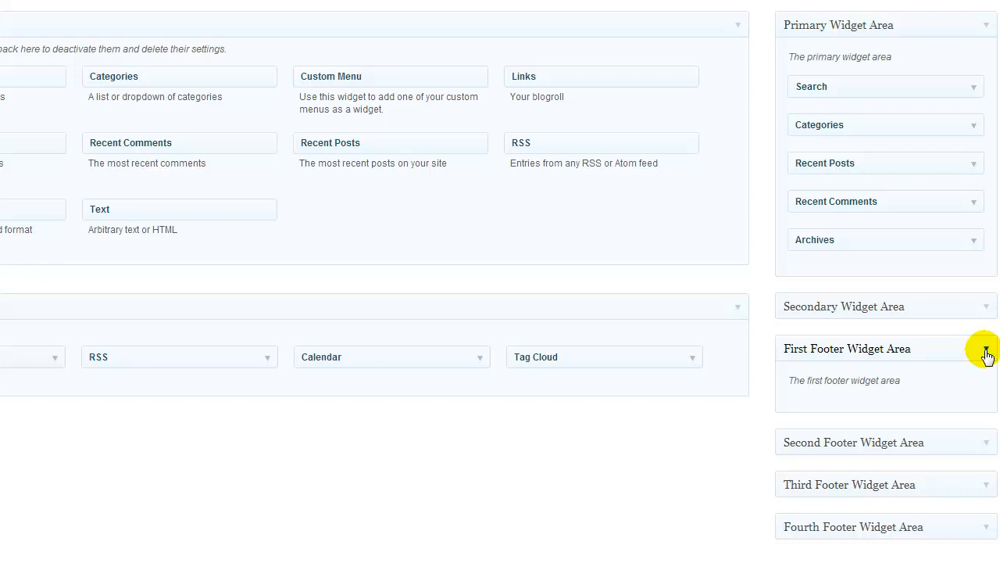
{"action": "mouse_move", "coordinate": [345, 55]}
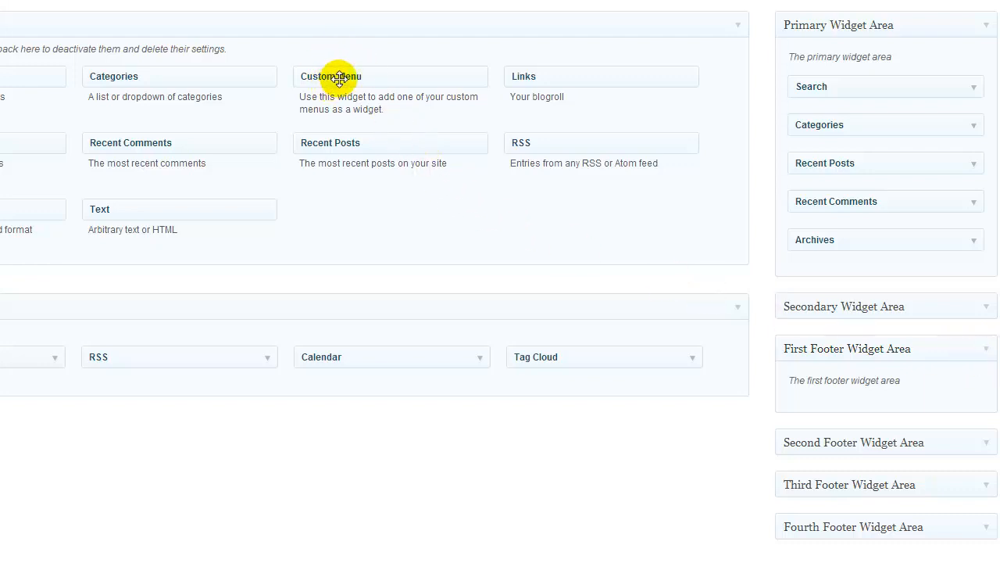
{"action": "left_click_drag", "start_coordinate": [338, 75], "coordinate": [838, 409]}
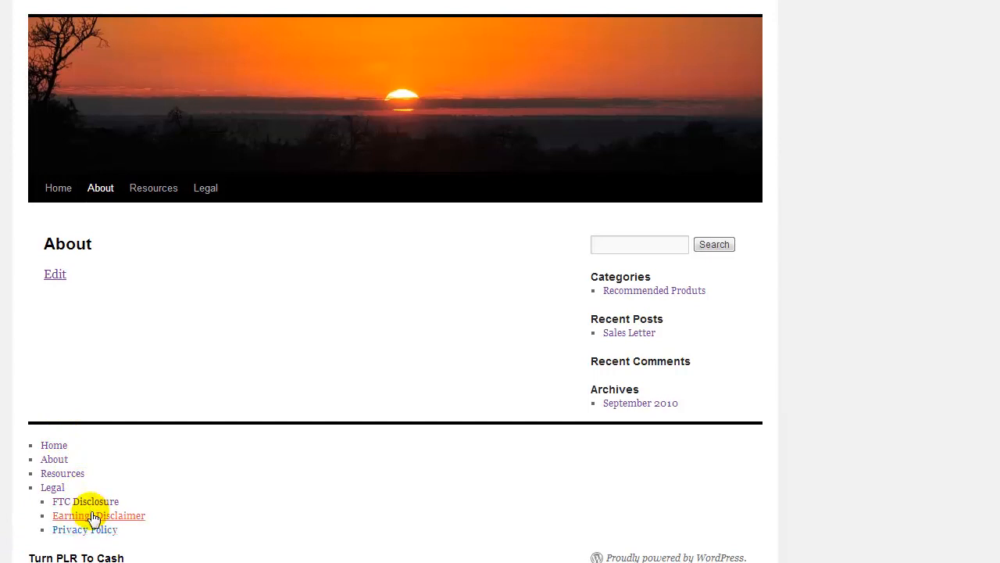
{"action": "mouse_move", "coordinate": [139, 537]}
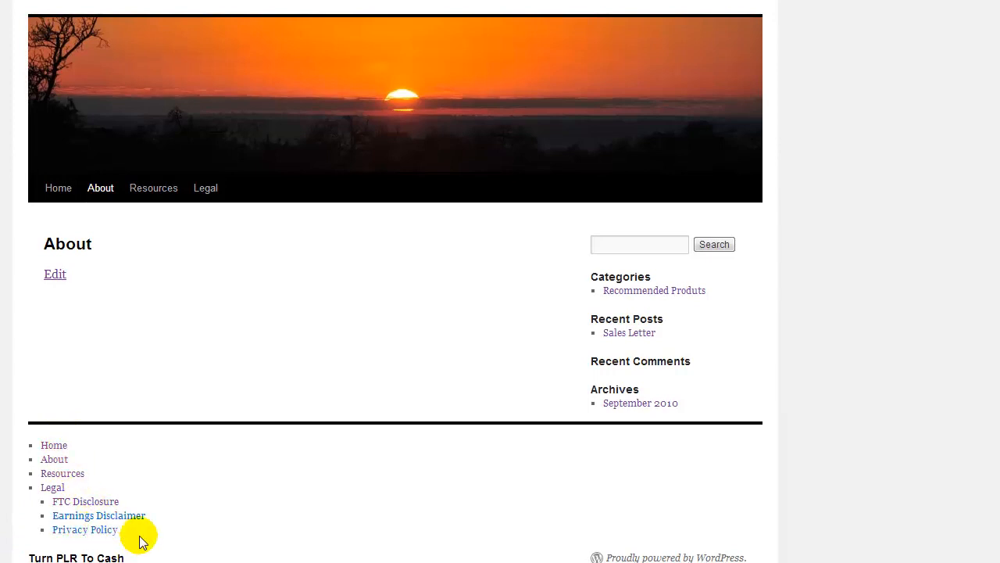
{"action": "mouse_move", "coordinate": [185, 551]}
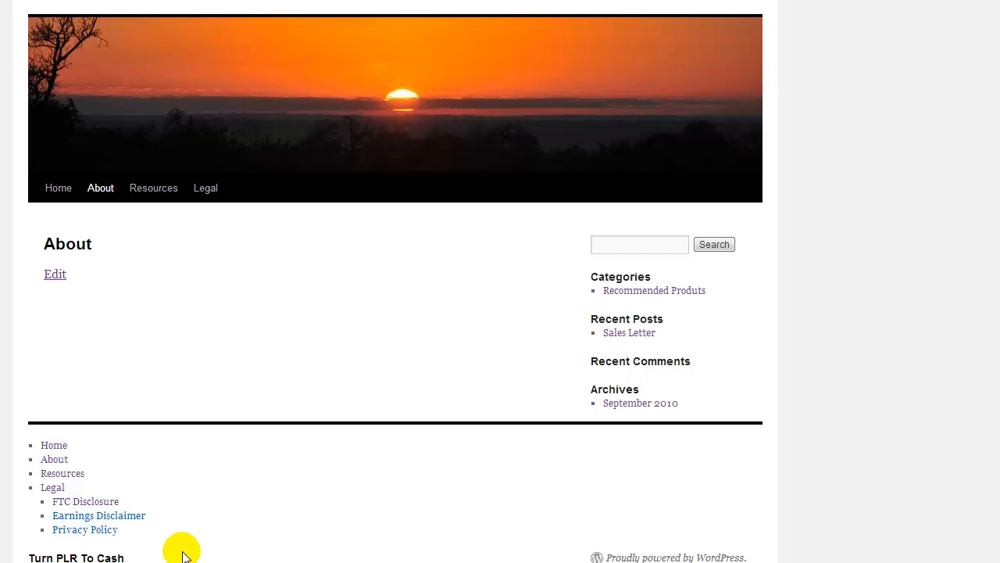
{"action": "mouse_move", "coordinate": [179, 526]}
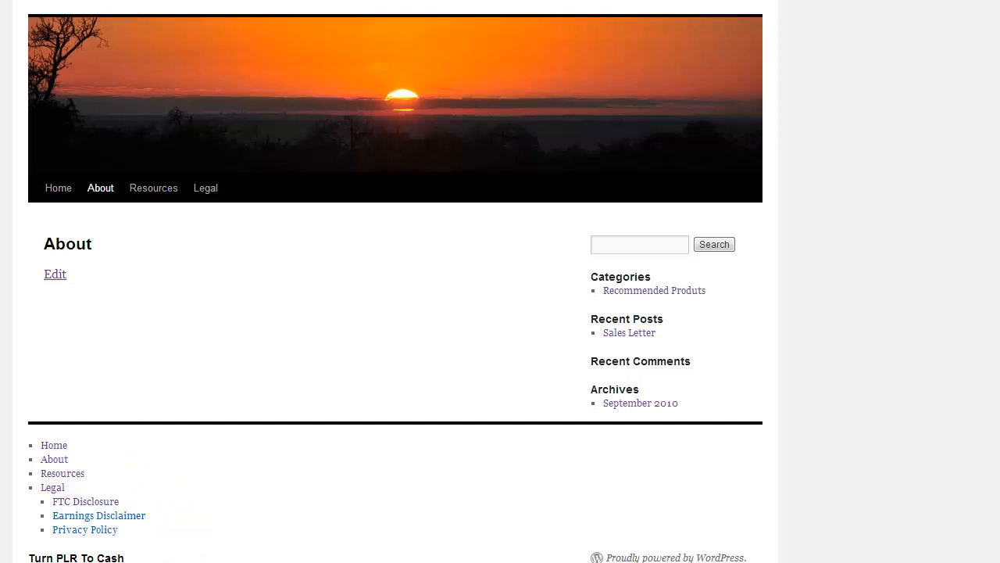
{"action": "mouse_move", "coordinate": [207, 519]}
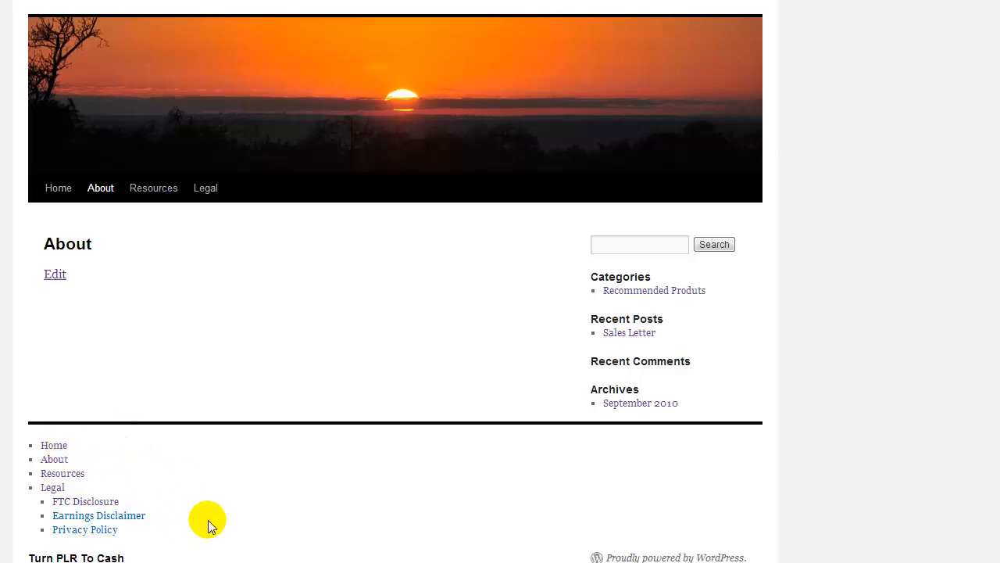
{"action": "mouse_move", "coordinate": [140, 528]}
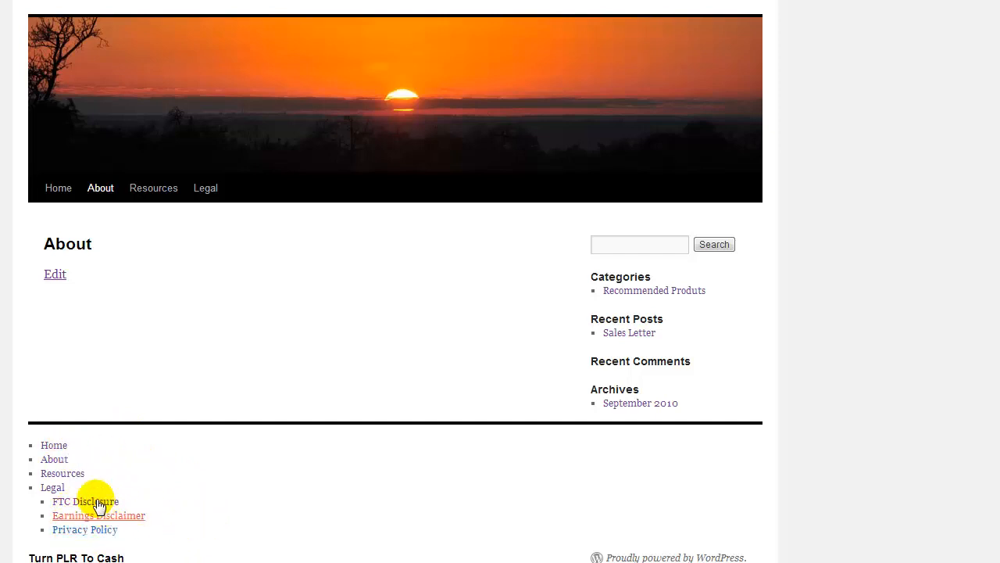
{"action": "mouse_move", "coordinate": [381, 461]}
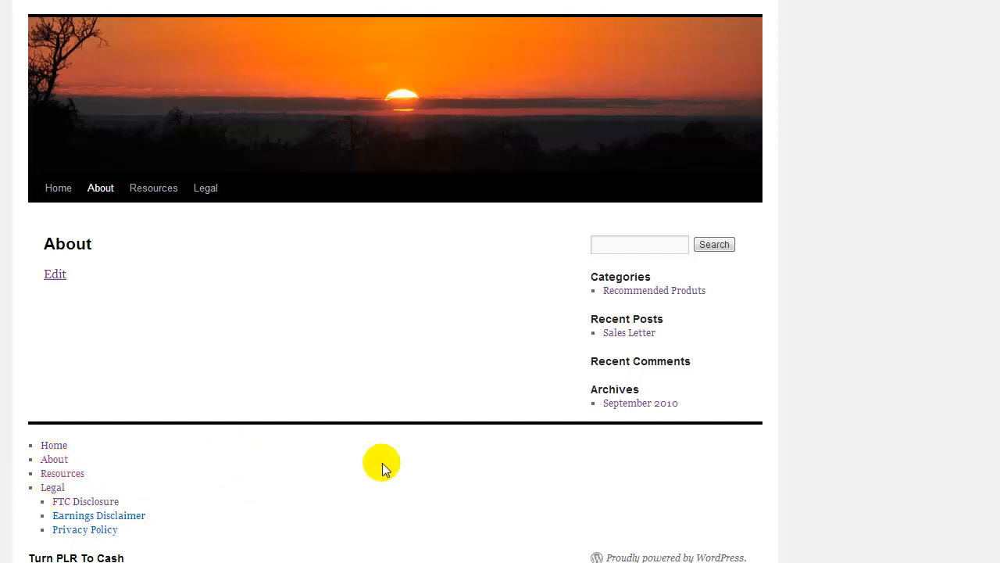
{"action": "mouse_move", "coordinate": [210, 550]}
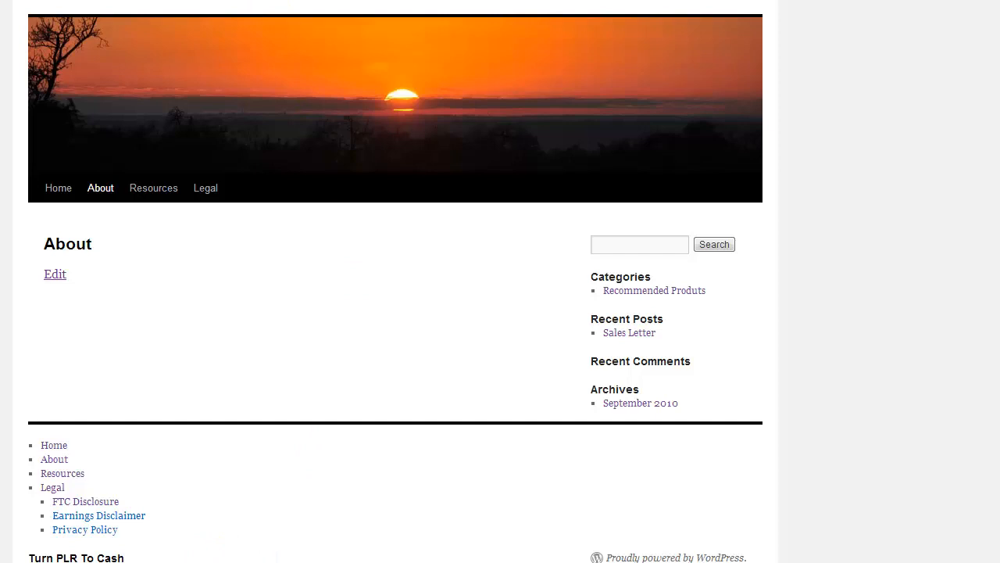
{"action": "mouse_move", "coordinate": [8, 7]}
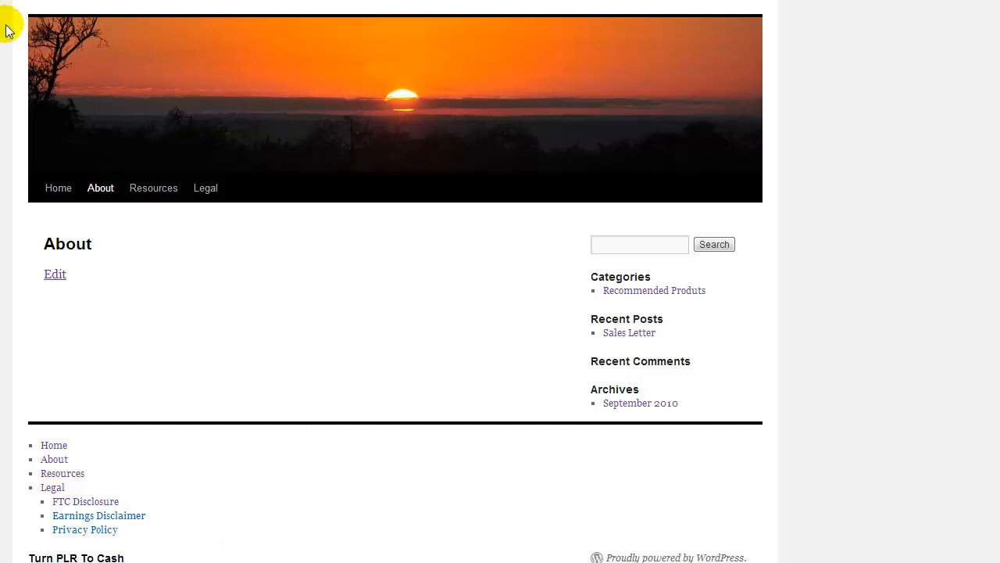
{"action": "mouse_move", "coordinate": [321, 519]}
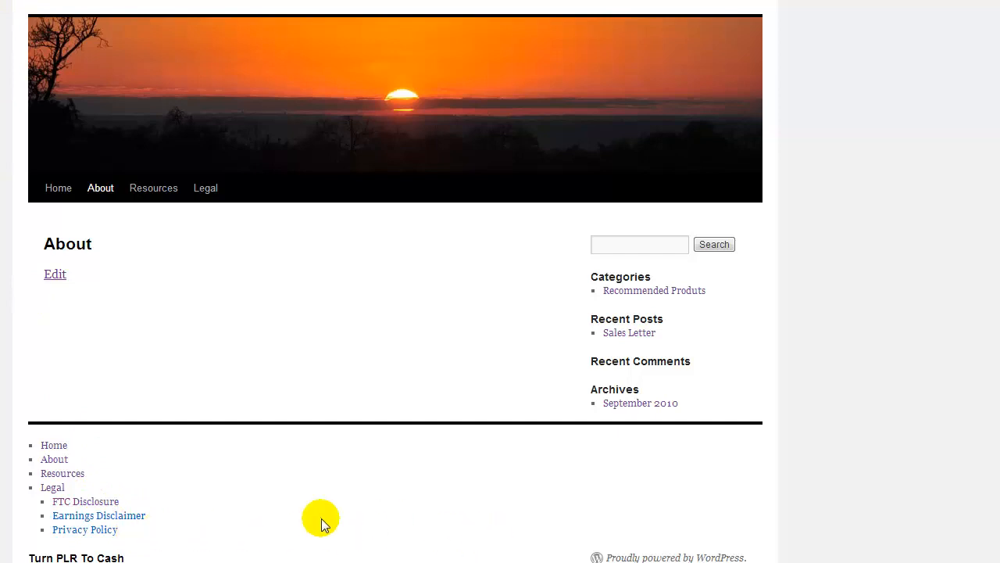
{"action": "mouse_move", "coordinate": [414, 523]}
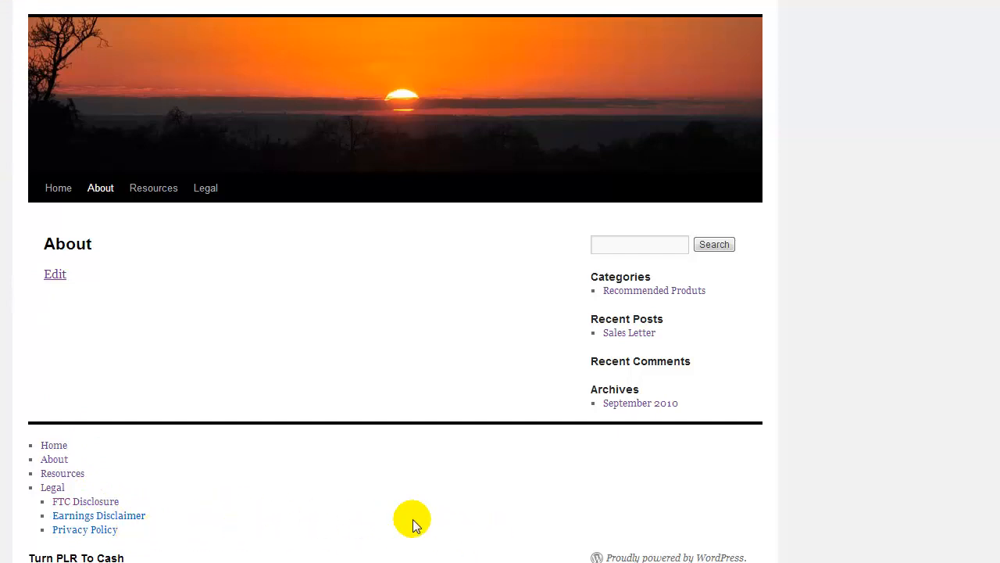
{"action": "mouse_move", "coordinate": [413, 522]}
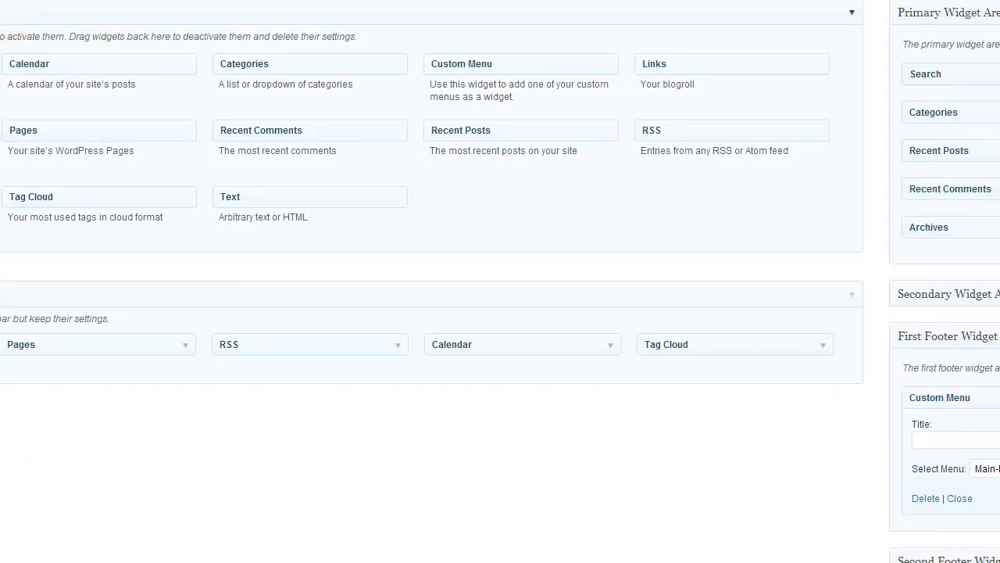
Scroll up the Widgets screen toward the Appearance sidebar menu
{"action": "scroll", "scroll_direction": "up", "scroll_amount": 3}
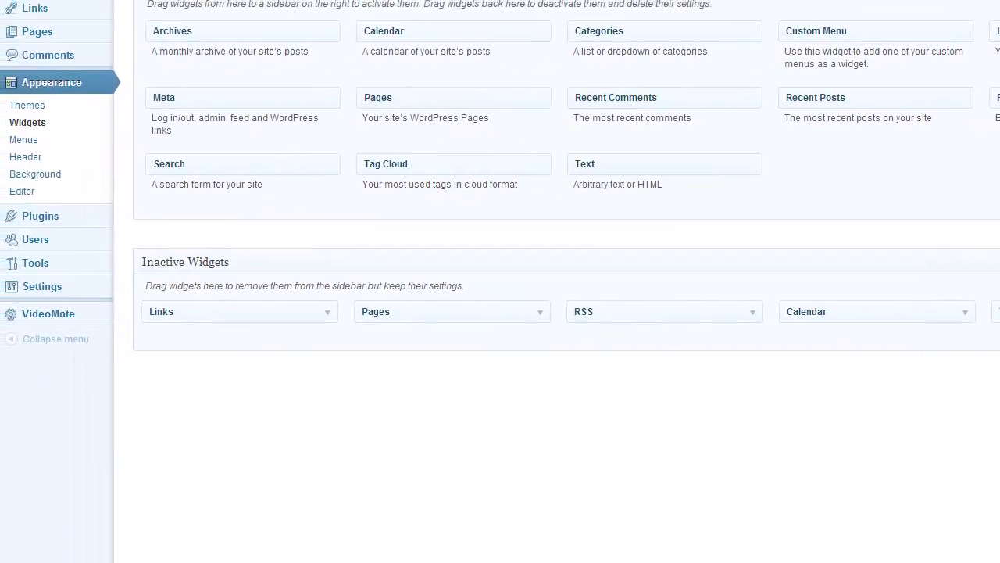
{"action": "mouse_move", "coordinate": [35, 144]}
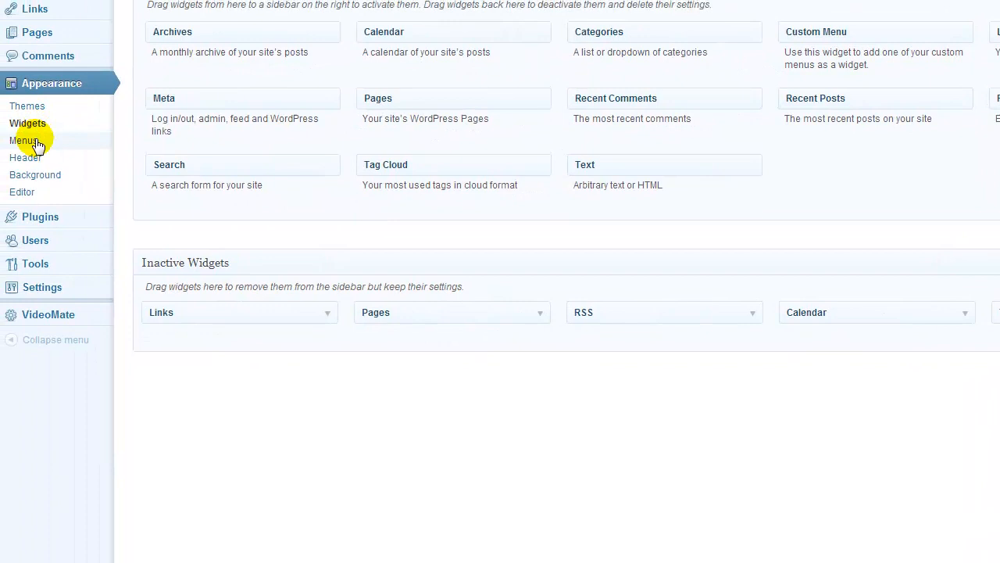
{"action": "mouse_move", "coordinate": [24, 141]}
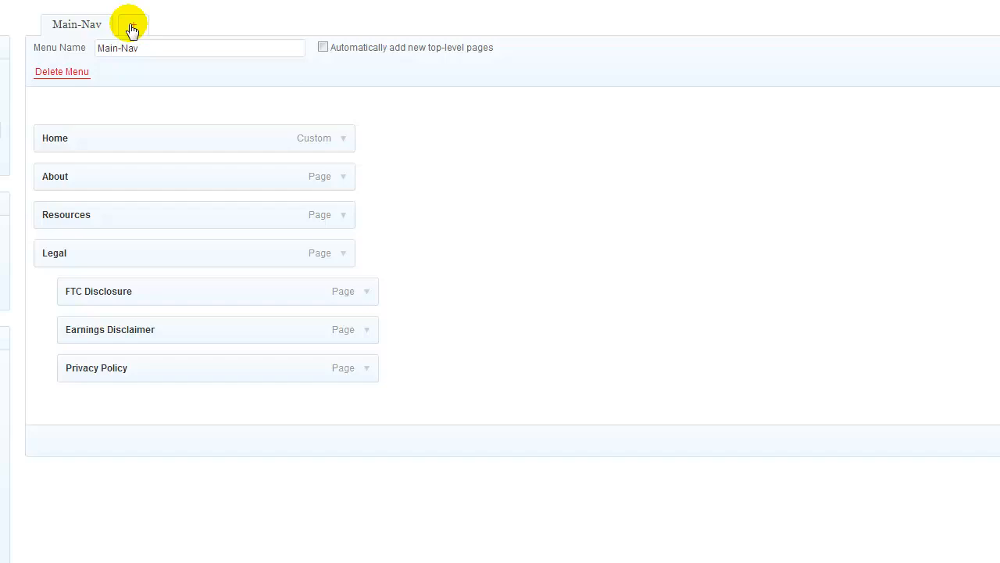
Start a new empty menu and name it Footer-Nav
{"action": "left_click", "coordinate": [133, 25]}
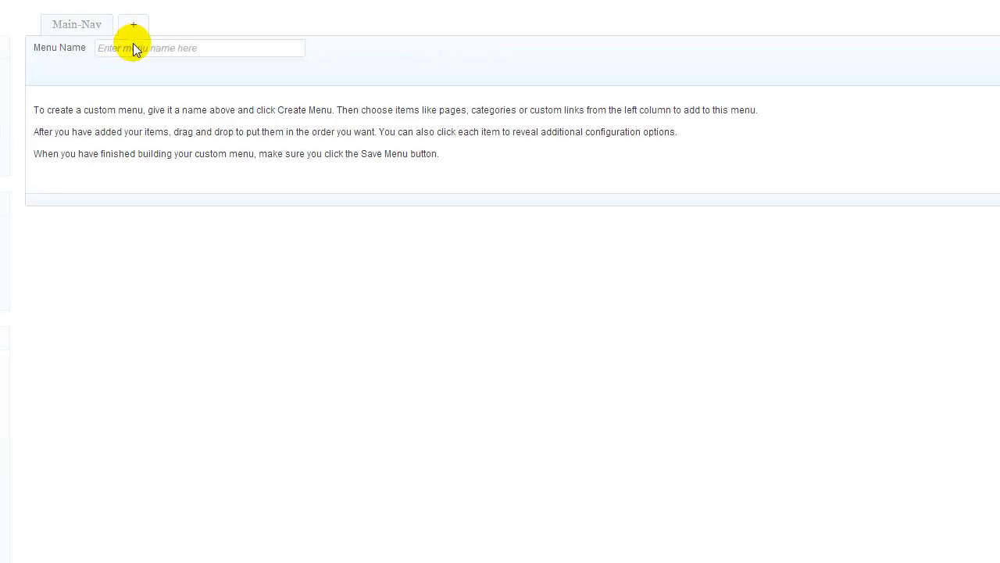
{"action": "type", "text": "F"}
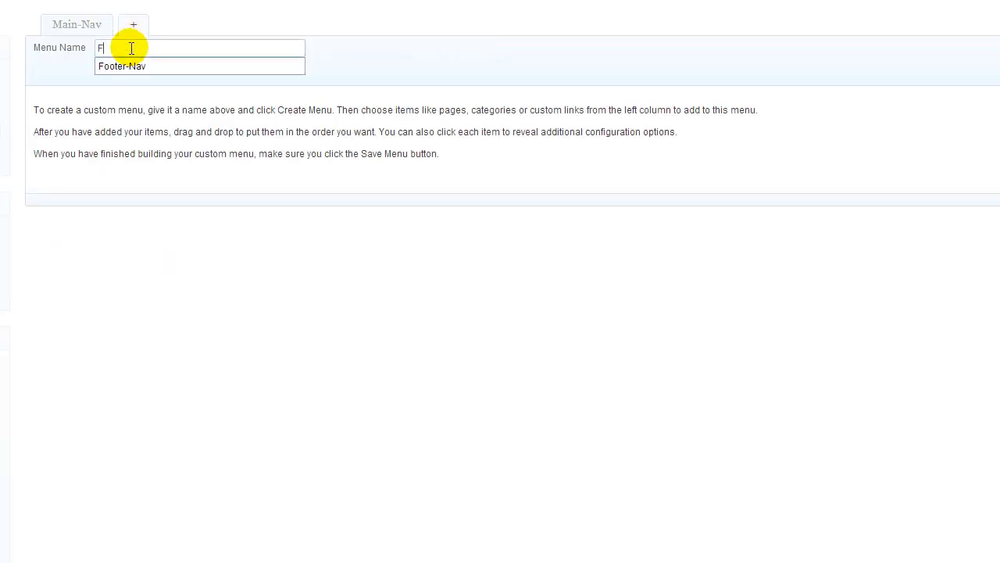
{"action": "type", "text": "Footer-Na"}
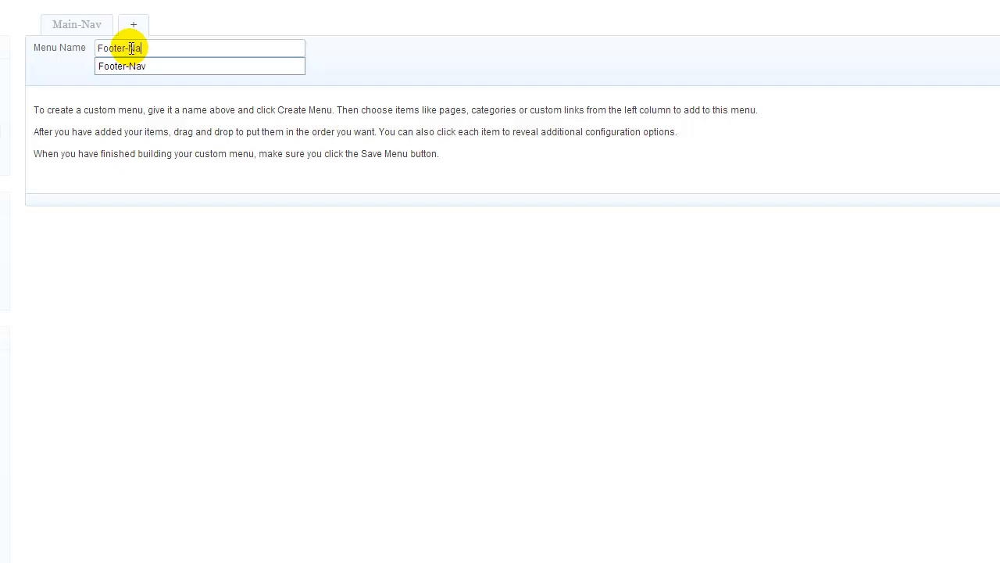
{"action": "left_click", "coordinate": [200, 66]}
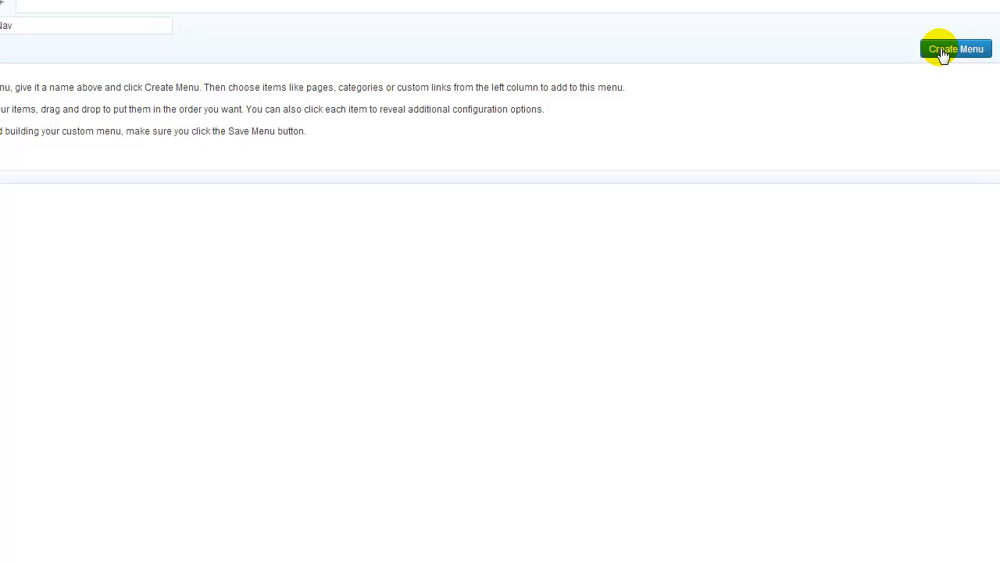
Create Footer-Nav and add the Terms of Use, Earnings Disclaimer, Privacy Policy and FTC Disclosure pages
{"action": "left_click", "coordinate": [955, 49]}
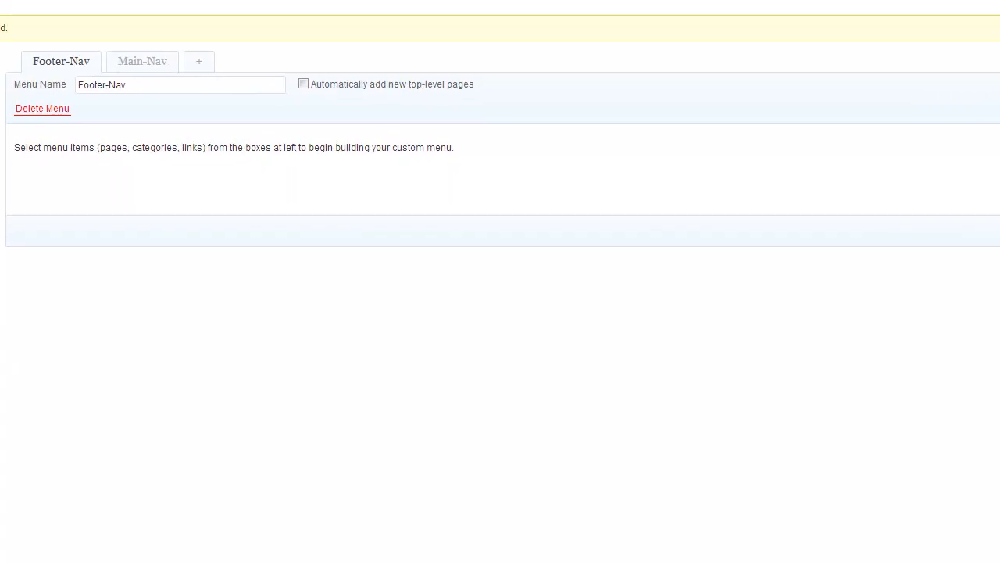
{"action": "mouse_move", "coordinate": [42, 109]}
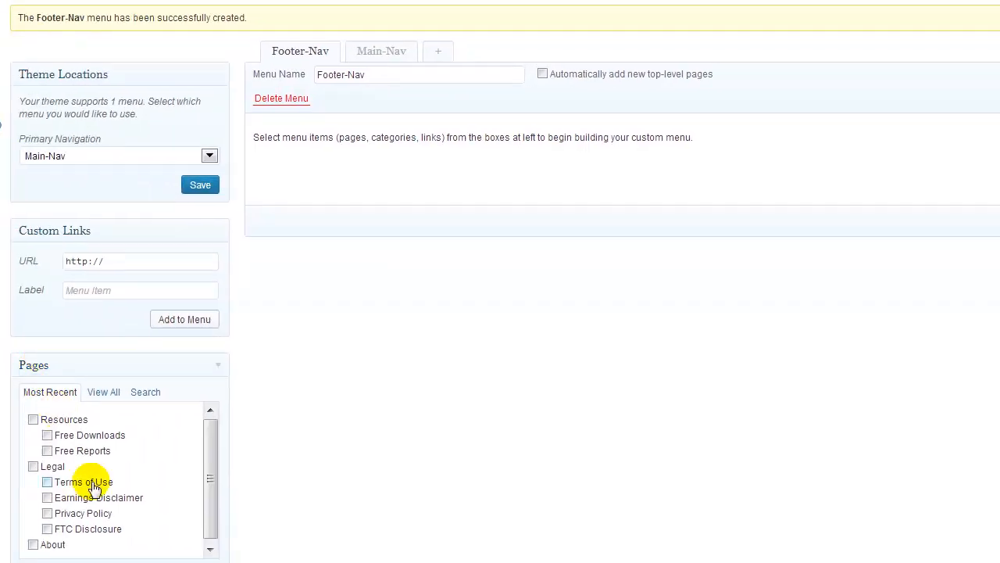
{"action": "left_click", "coordinate": [47, 497]}
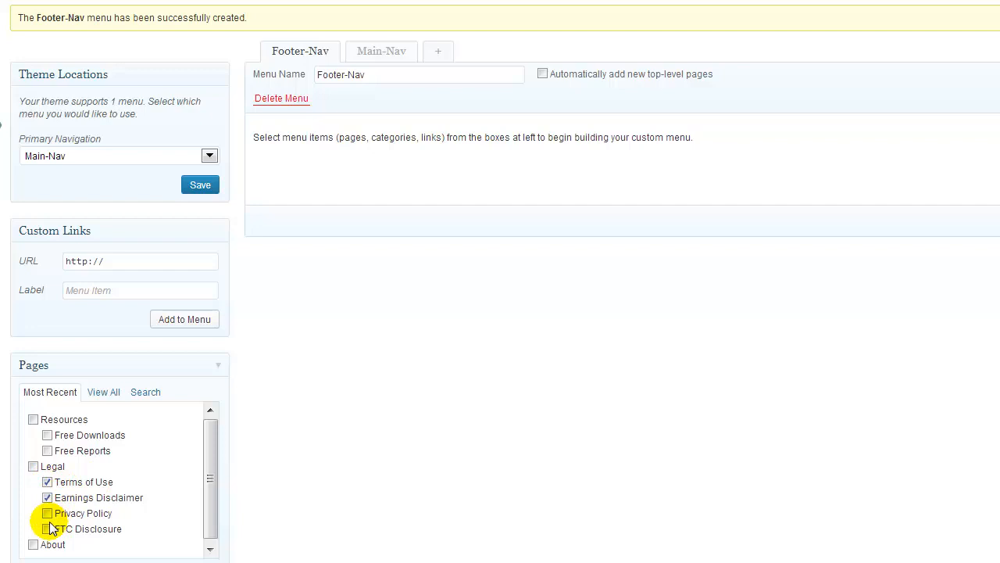
{"action": "left_click", "coordinate": [47, 529]}
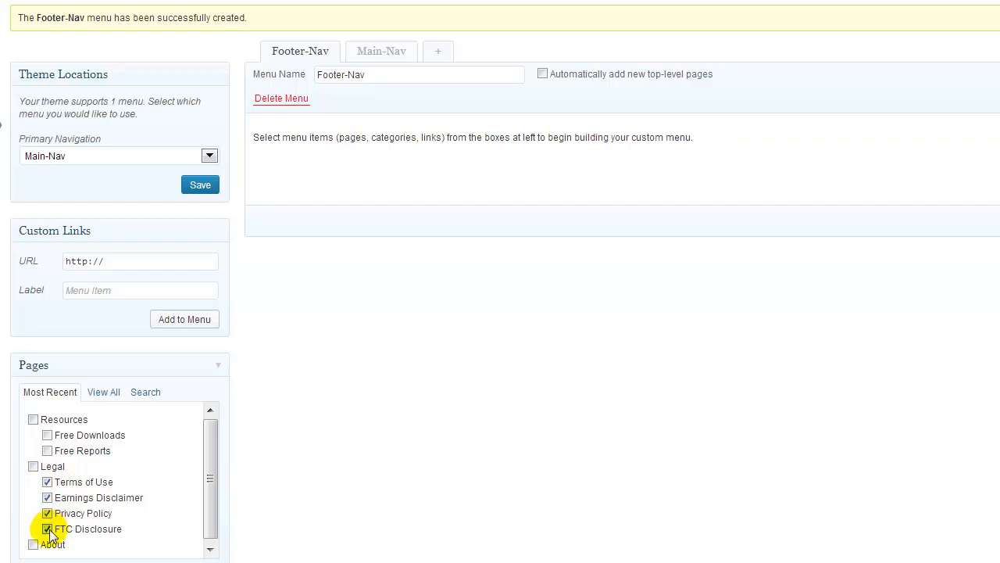
{"action": "mouse_move", "coordinate": [117, 534]}
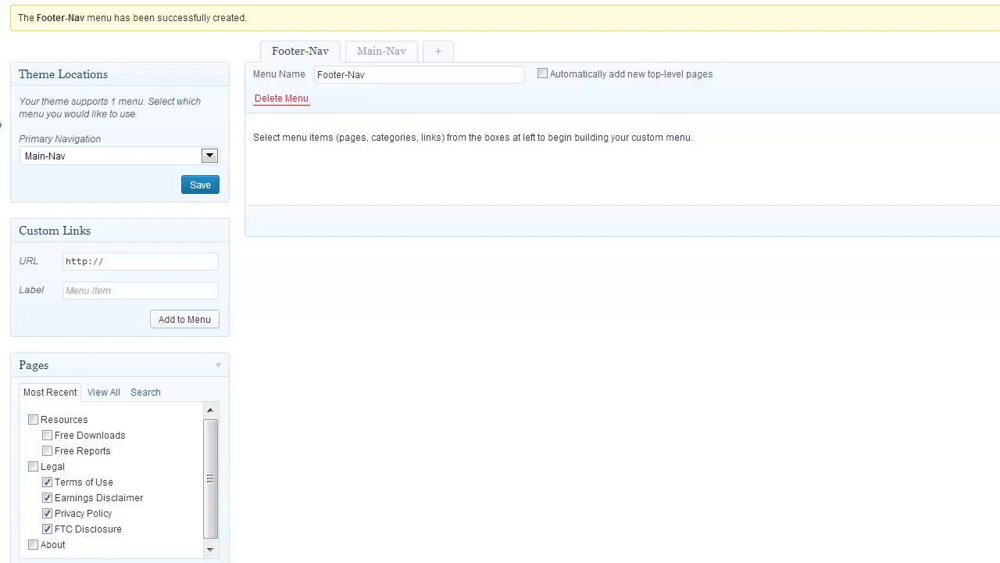
{"action": "left_click", "coordinate": [184, 319]}
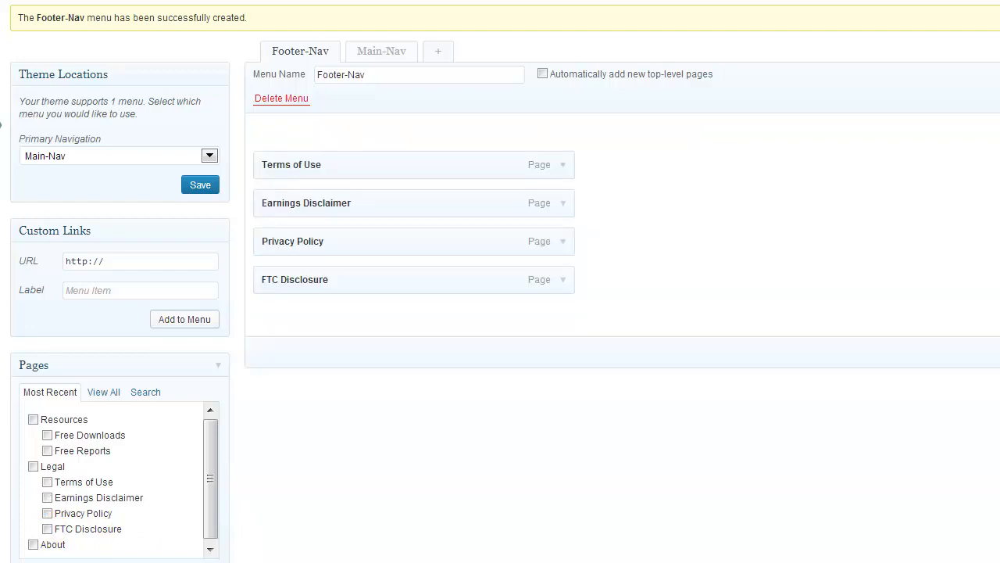
{"action": "mouse_move", "coordinate": [321, 269]}
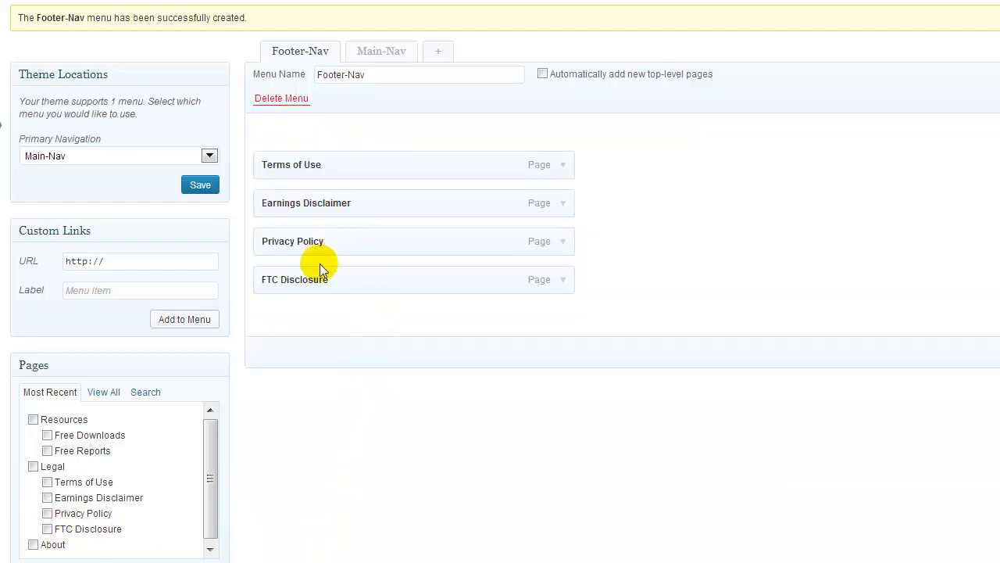
Reorder items to FTC Disclosure, Earnings Disclaimer, Privacy Policy, Terms of Use, all at top level
{"action": "left_click_drag", "start_coordinate": [319, 278], "coordinate": [312, 147]}
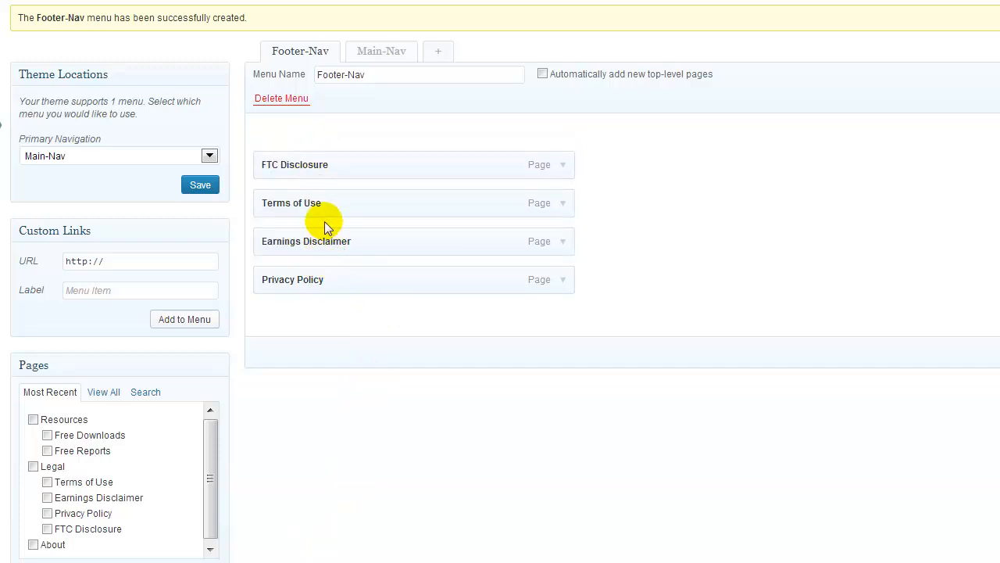
{"action": "left_click_drag", "start_coordinate": [307, 241], "coordinate": [330, 203]}
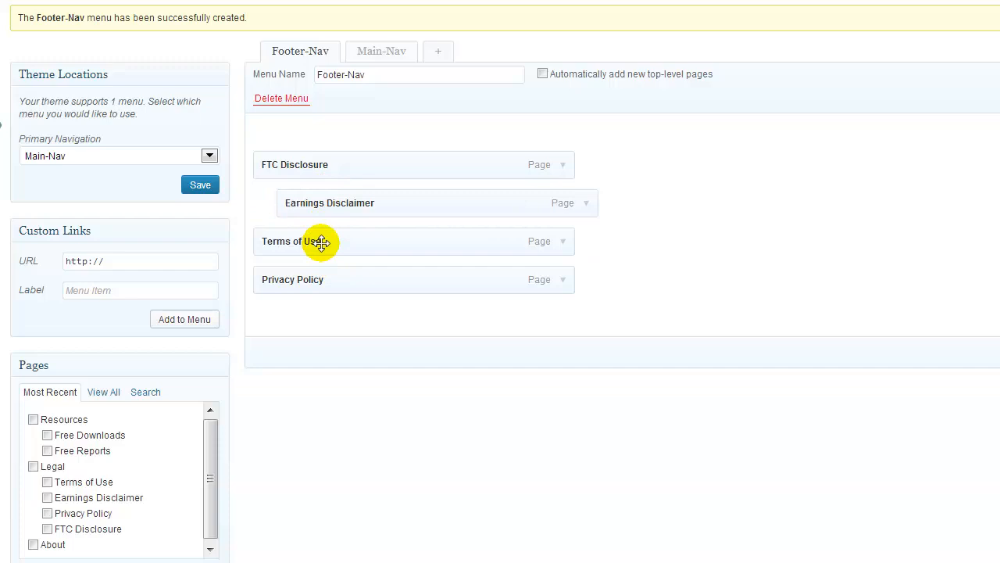
{"action": "left_click_drag", "start_coordinate": [320, 241], "coordinate": [325, 281]}
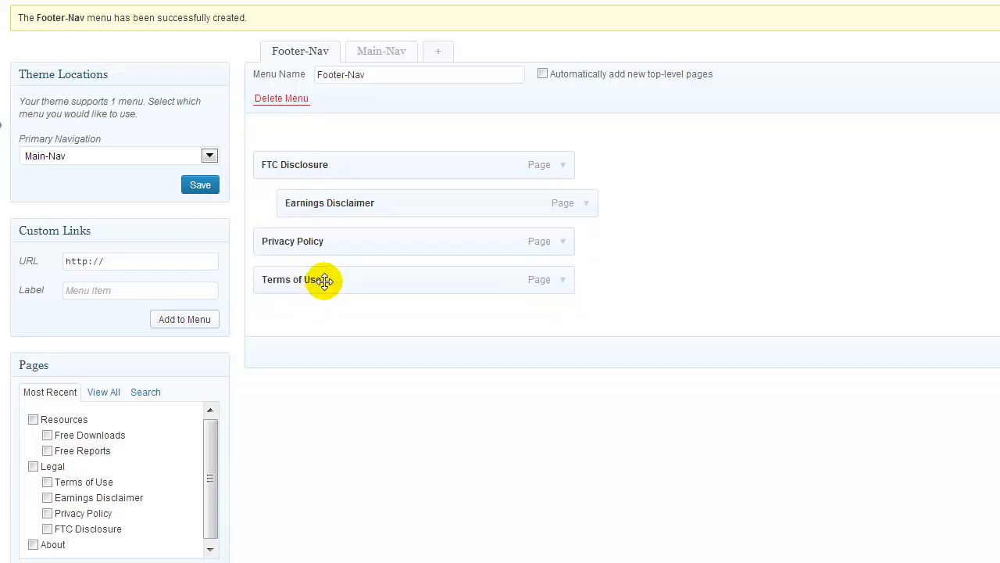
{"action": "left_click_drag", "start_coordinate": [328, 203], "coordinate": [284, 203]}
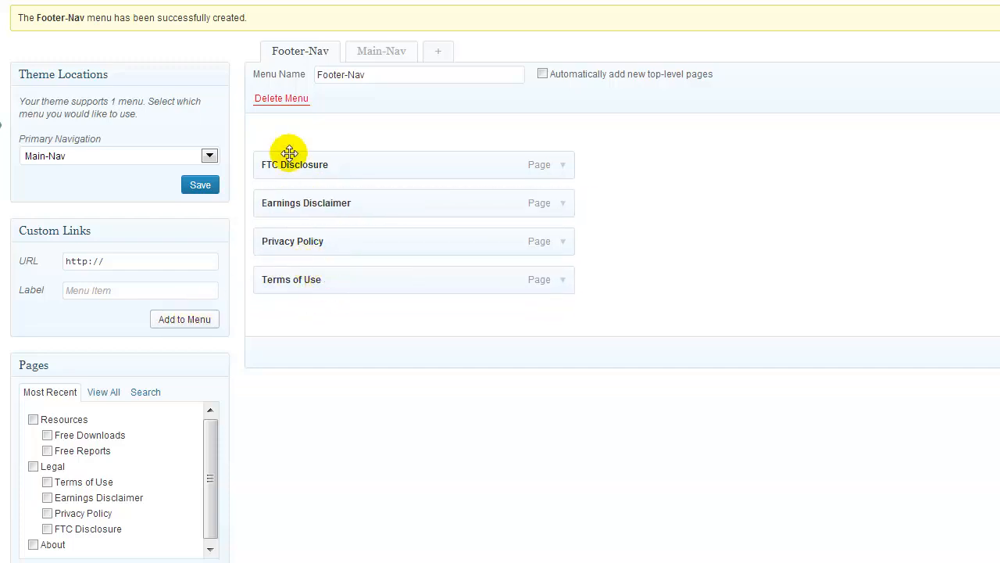
{"action": "mouse_move", "coordinate": [482, 144]}
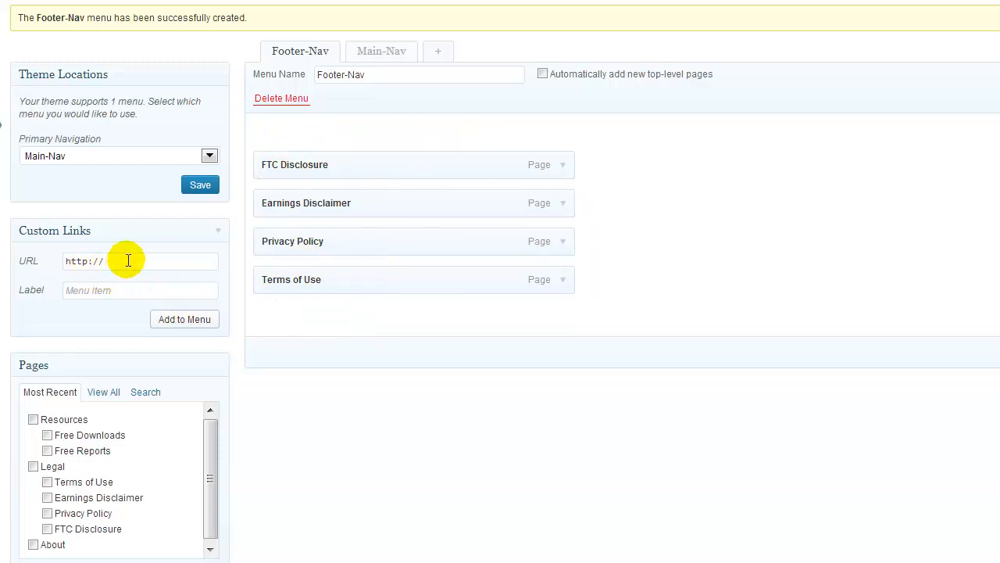
Add a custom link to the site URL labelled Home and move it to the top of the menu
{"action": "type", "text": "ww"}
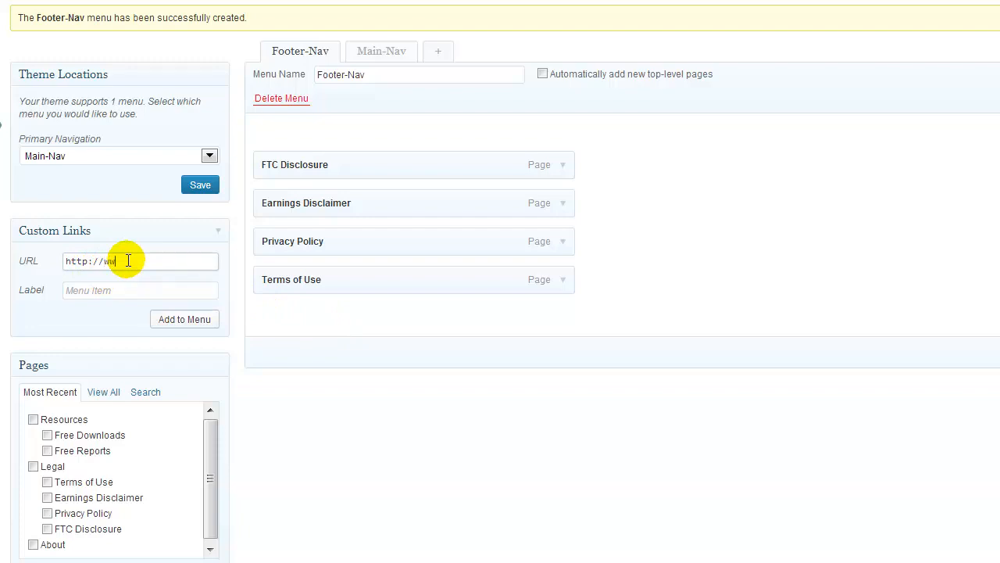
{"action": "type", "text": "www."}
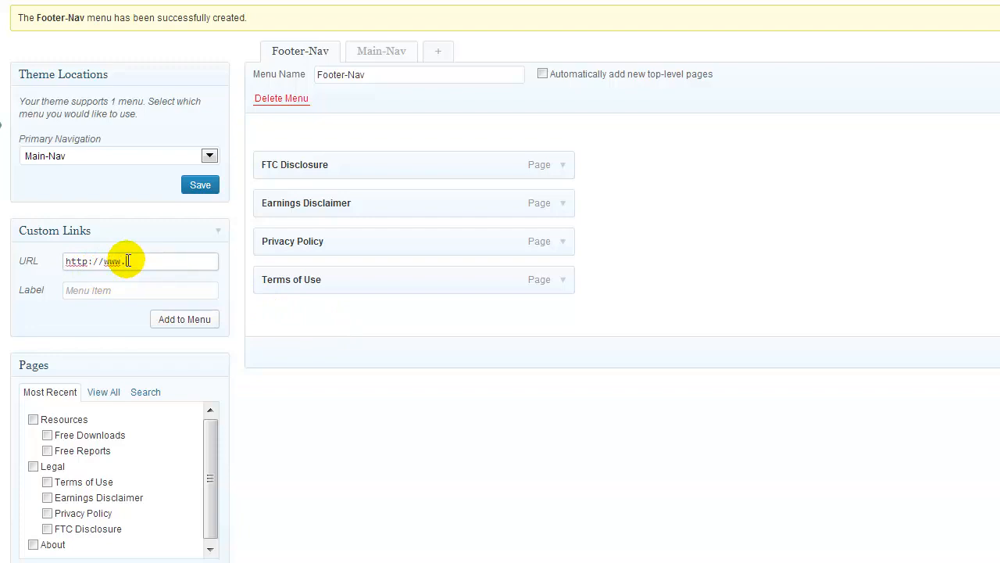
{"action": "type", "text": "turnplrtocash.com/"}
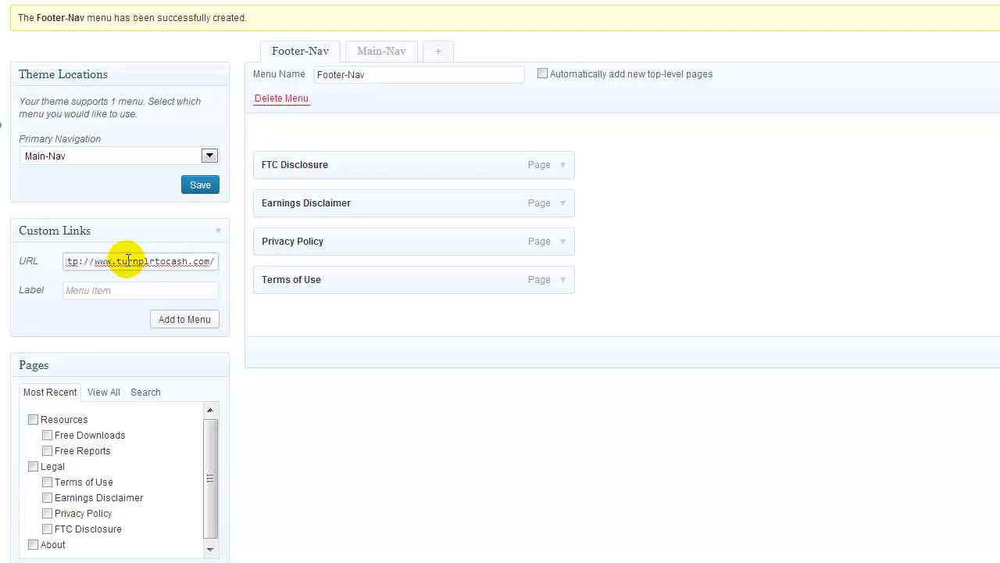
{"action": "type", "text": "Home"}
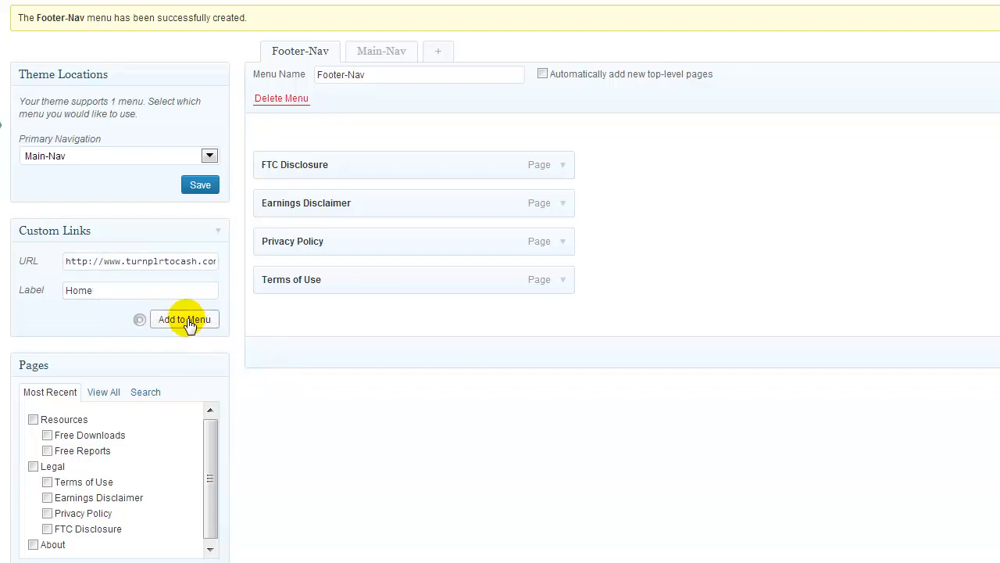
{"action": "left_click", "coordinate": [185, 319]}
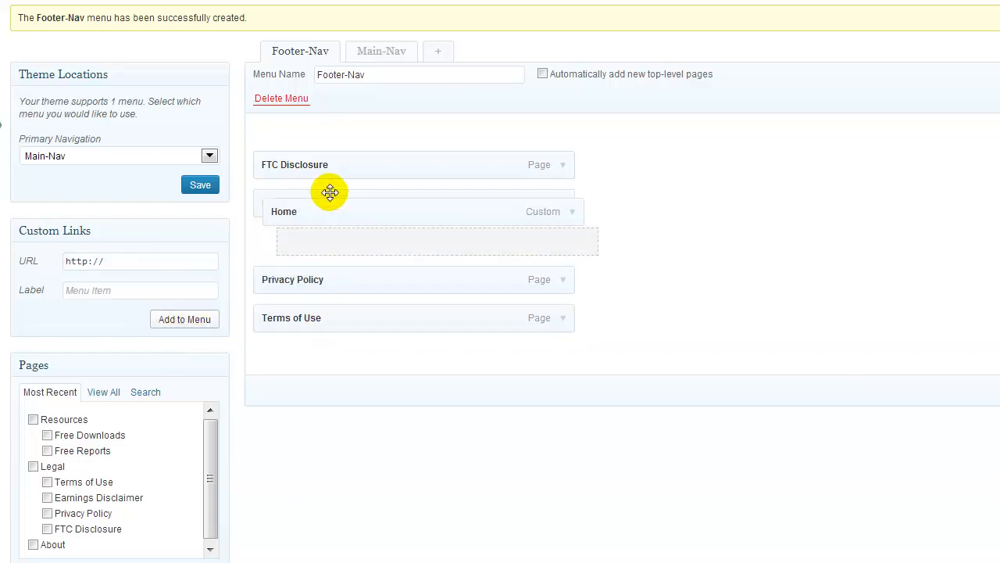
{"action": "left_click_drag", "start_coordinate": [329, 211], "coordinate": [315, 155]}
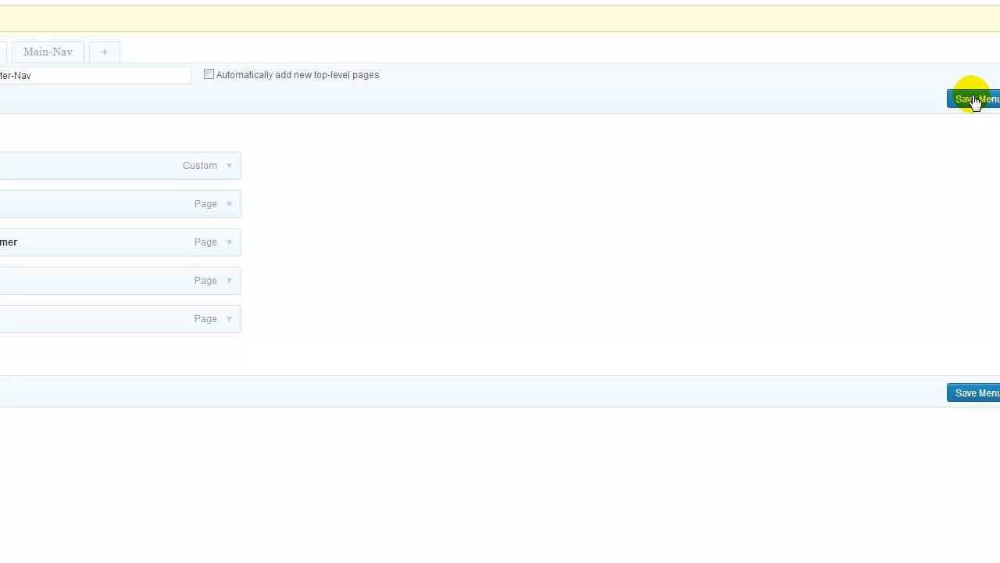
{"action": "mouse_move", "coordinate": [181, 26]}
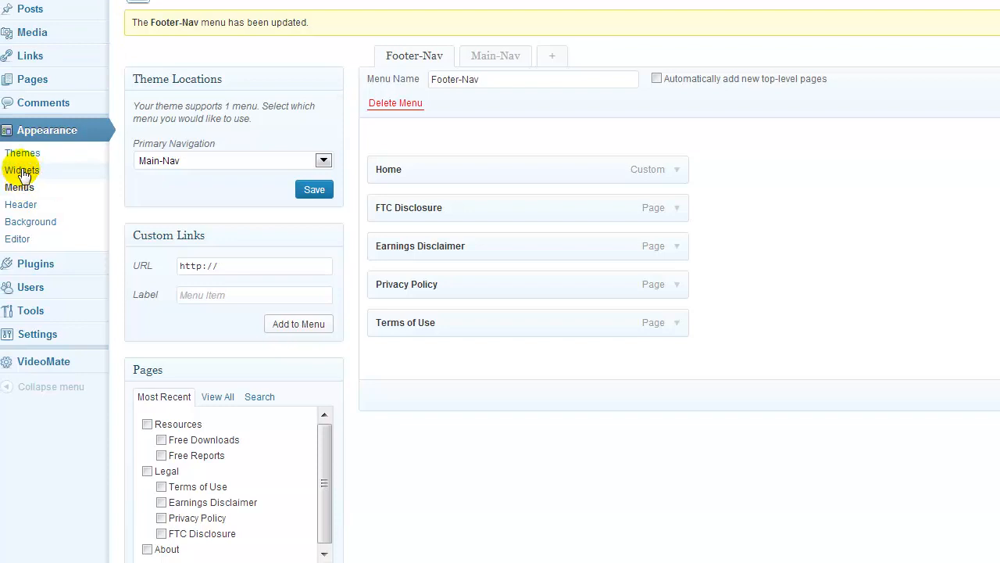
On the Widgets screen, set the footer Custom Menu widget's Select Menu to Footer-Nav
{"action": "left_click", "coordinate": [22, 170]}
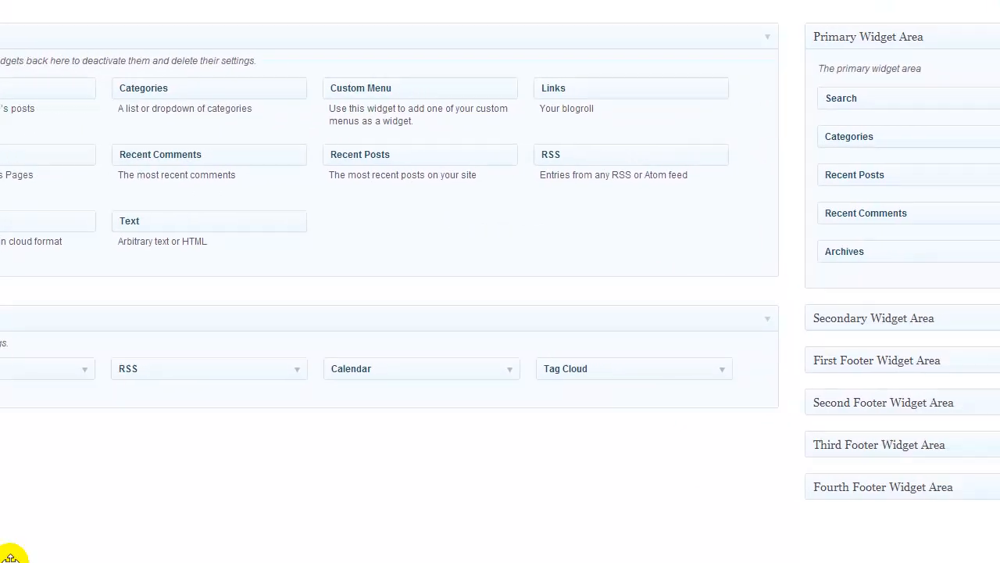
{"action": "scroll", "scroll_direction": "up", "scroll_amount": 3}
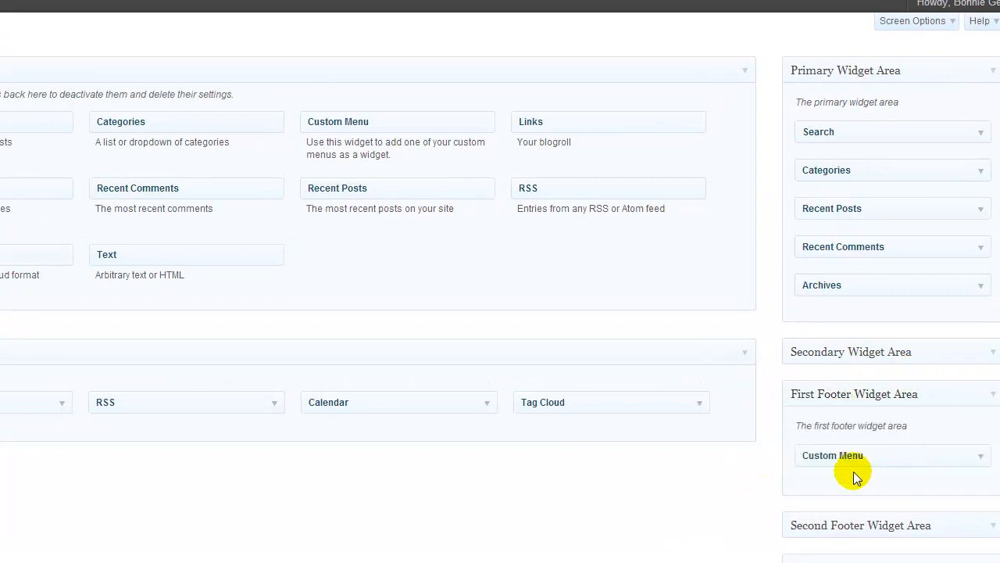
{"action": "left_click", "coordinate": [982, 456]}
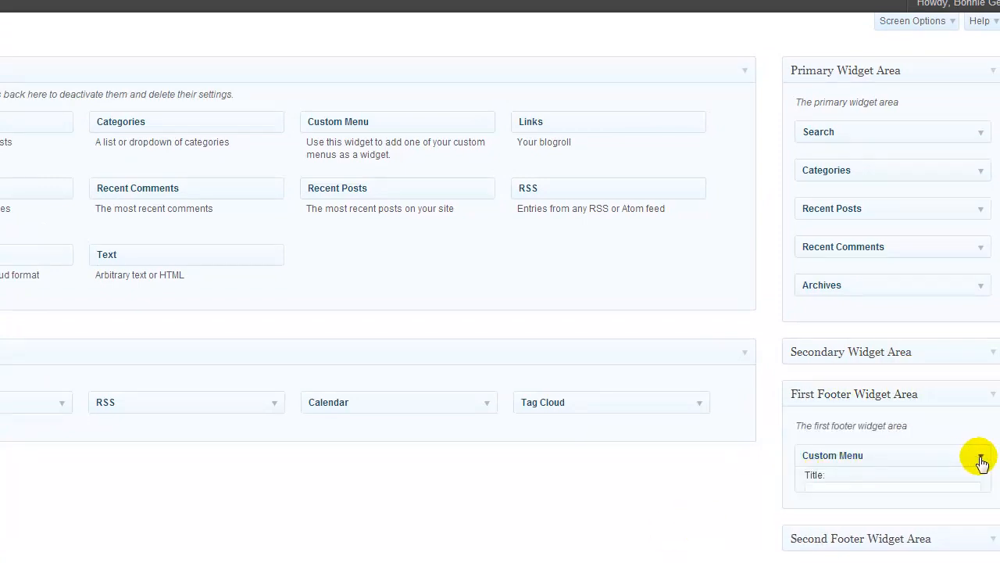
{"action": "left_click", "coordinate": [982, 456]}
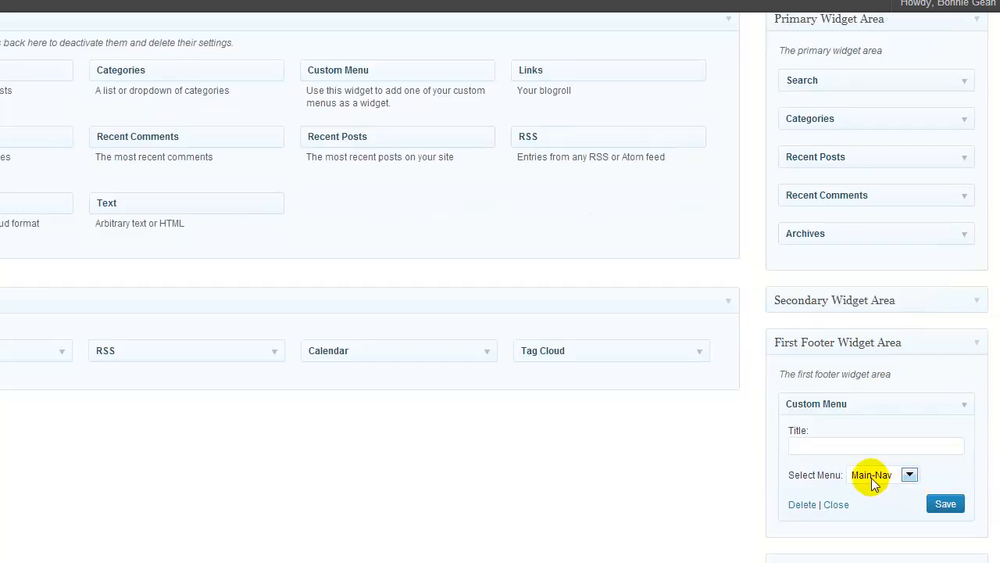
{"action": "left_click", "coordinate": [909, 475]}
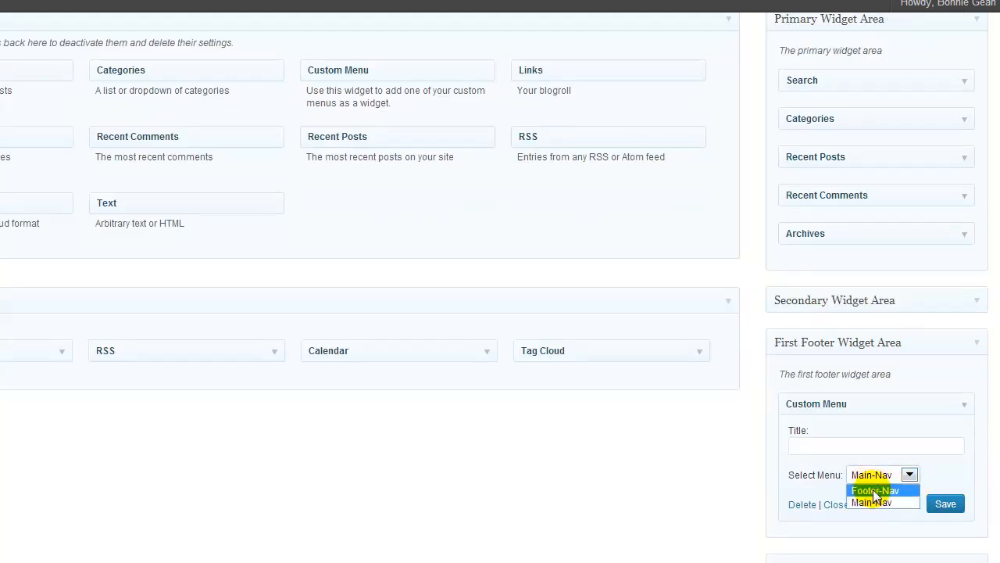
{"action": "left_click", "coordinate": [875, 491]}
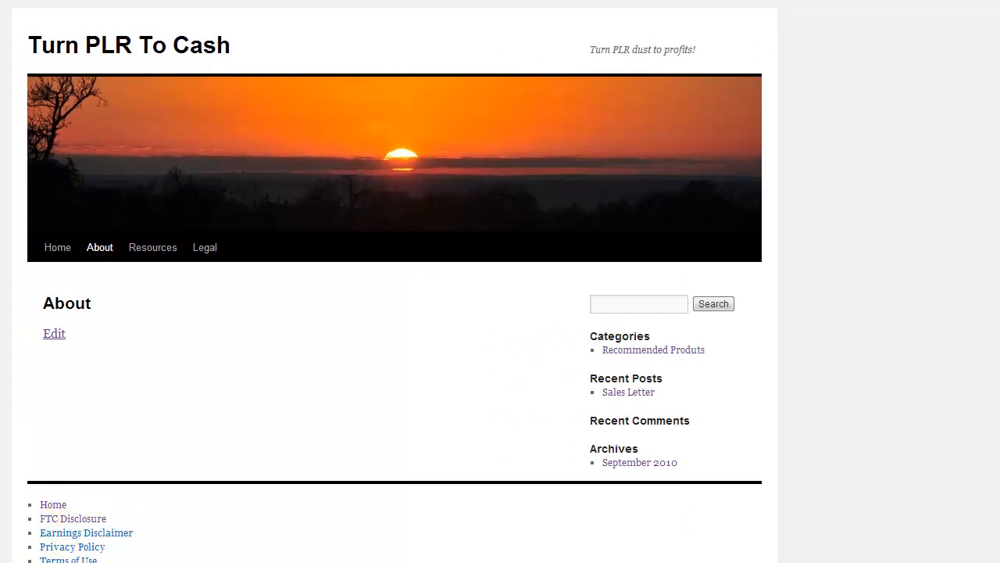
{"action": "mouse_move", "coordinate": [622, 46]}
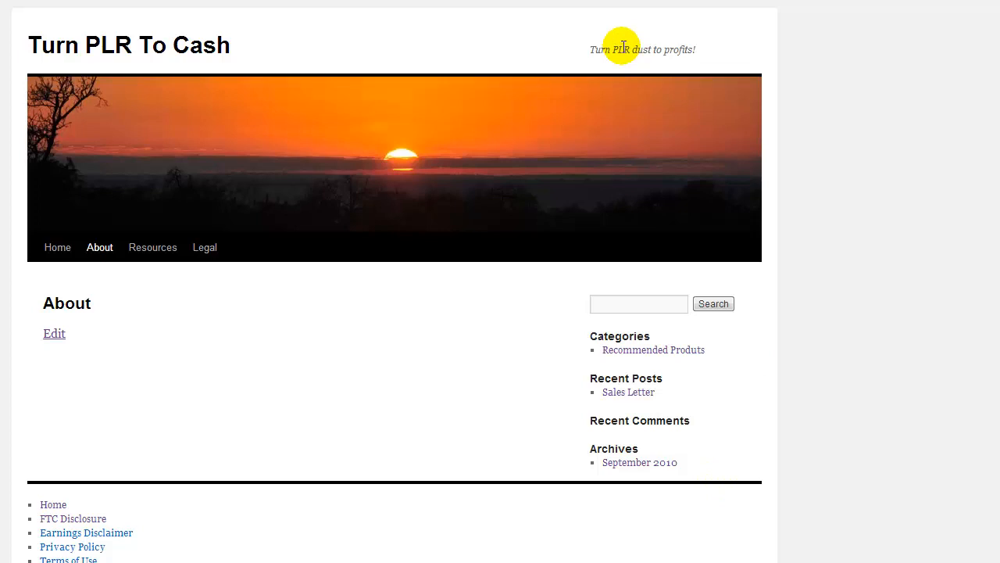